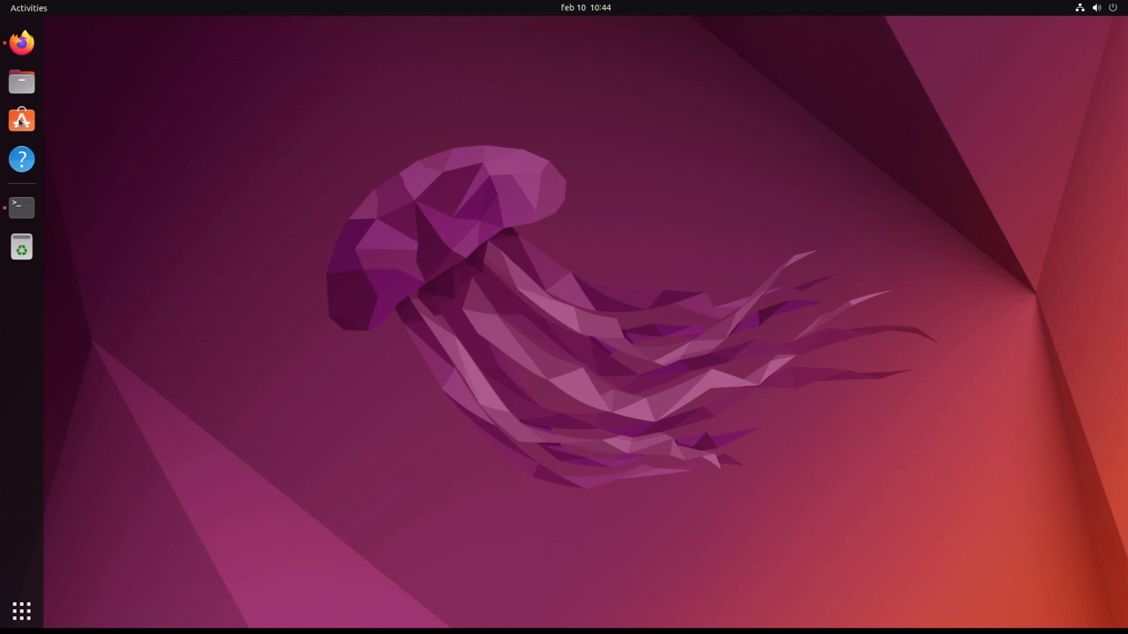
Search Google for 'download zaproxy' and download the ZAP 2.12.0 Linux package from the official page
{"action": "left_click", "coordinate": [20, 40]}
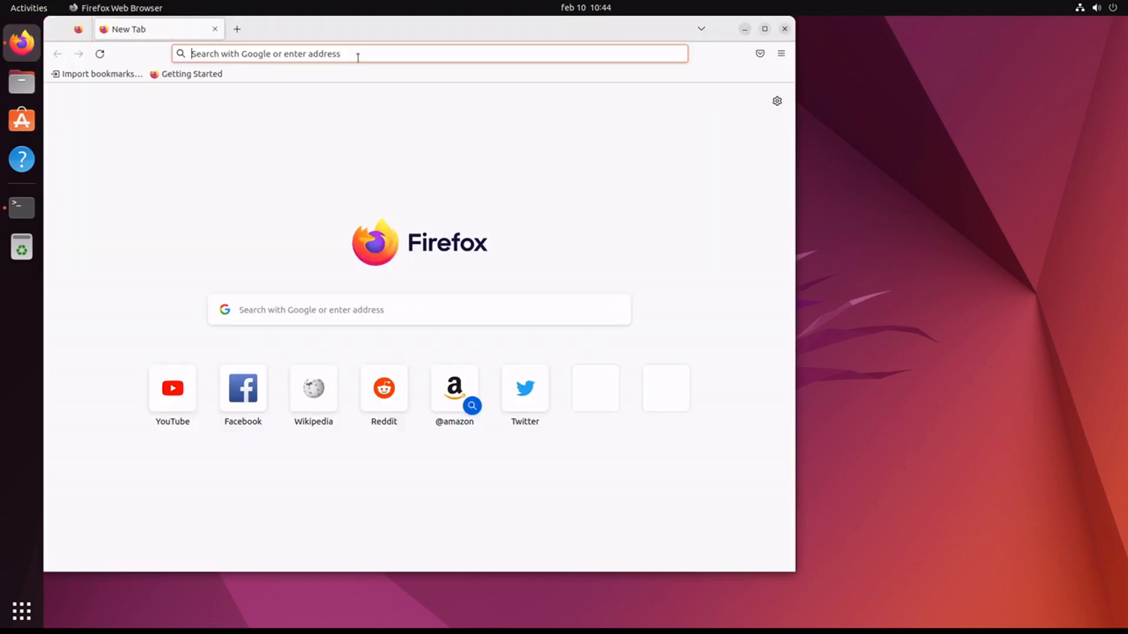
{"action": "type", "text": "download+zaproxy"}
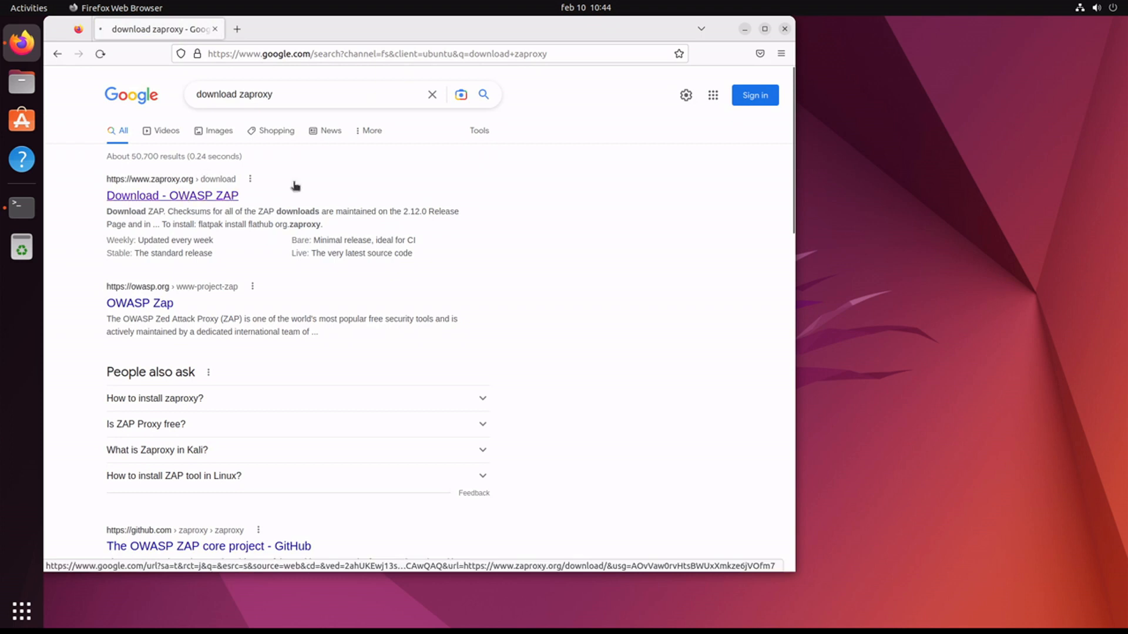
{"action": "left_click", "coordinate": [172, 196]}
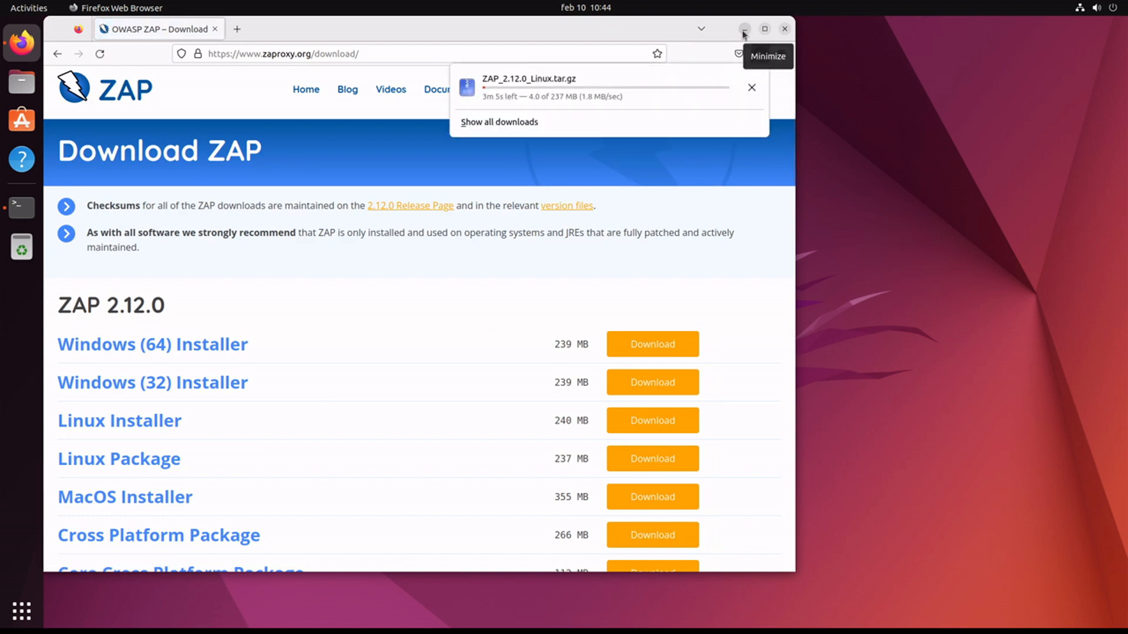
Refresh the package lists in a terminal with 'sudo apt update'
{"action": "left_click", "coordinate": [742, 29]}
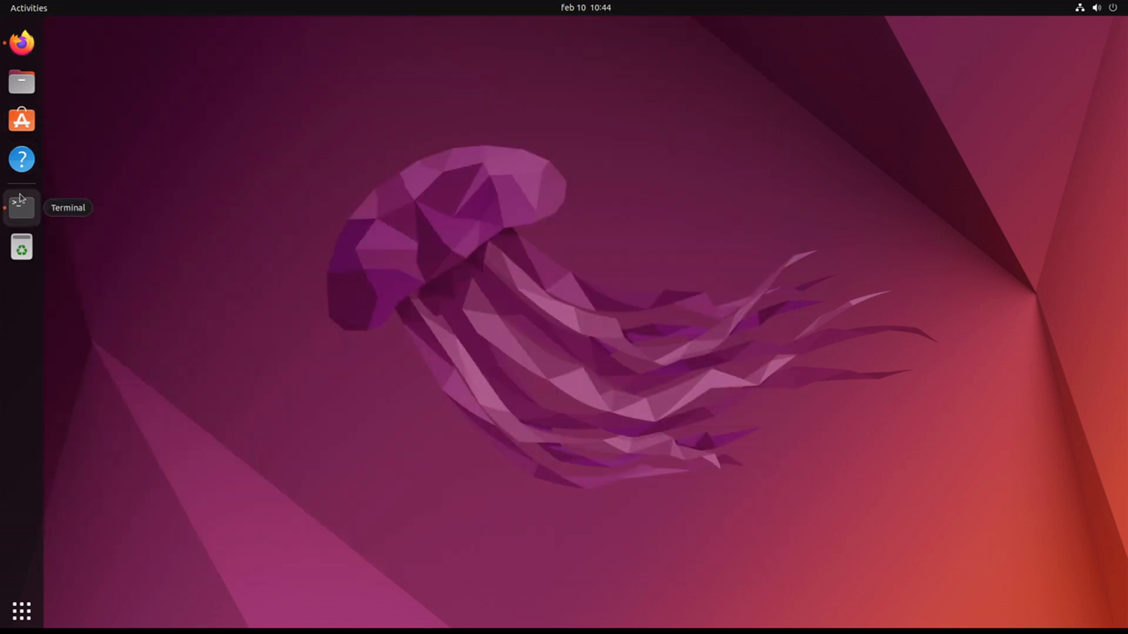
{"action": "left_click", "coordinate": [22, 207]}
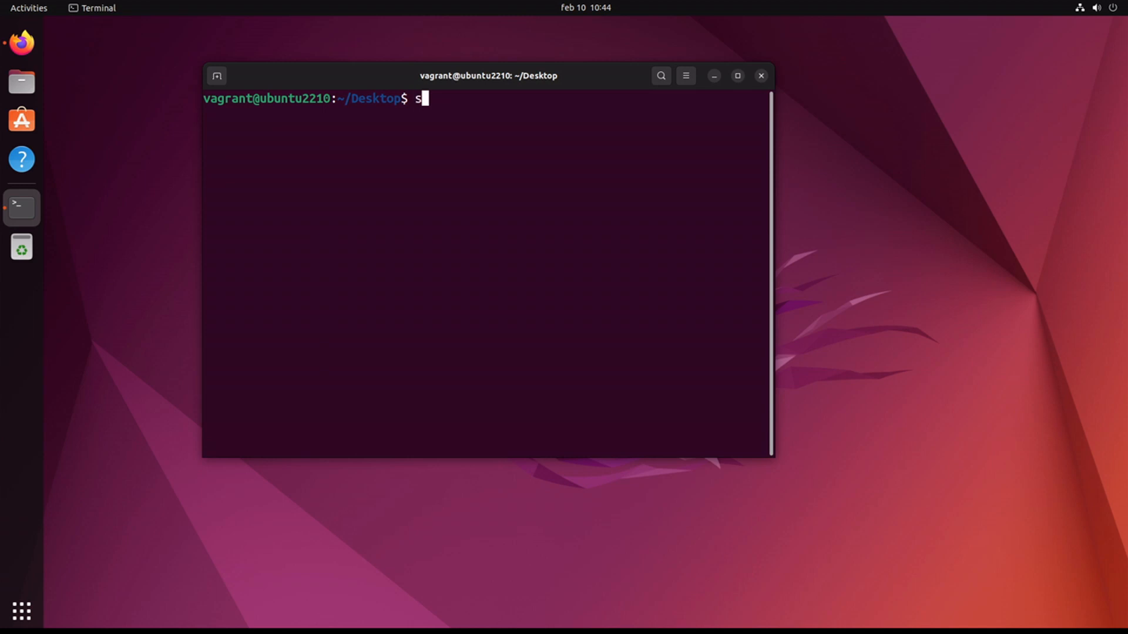
{"action": "type", "text": "udo apt update"}
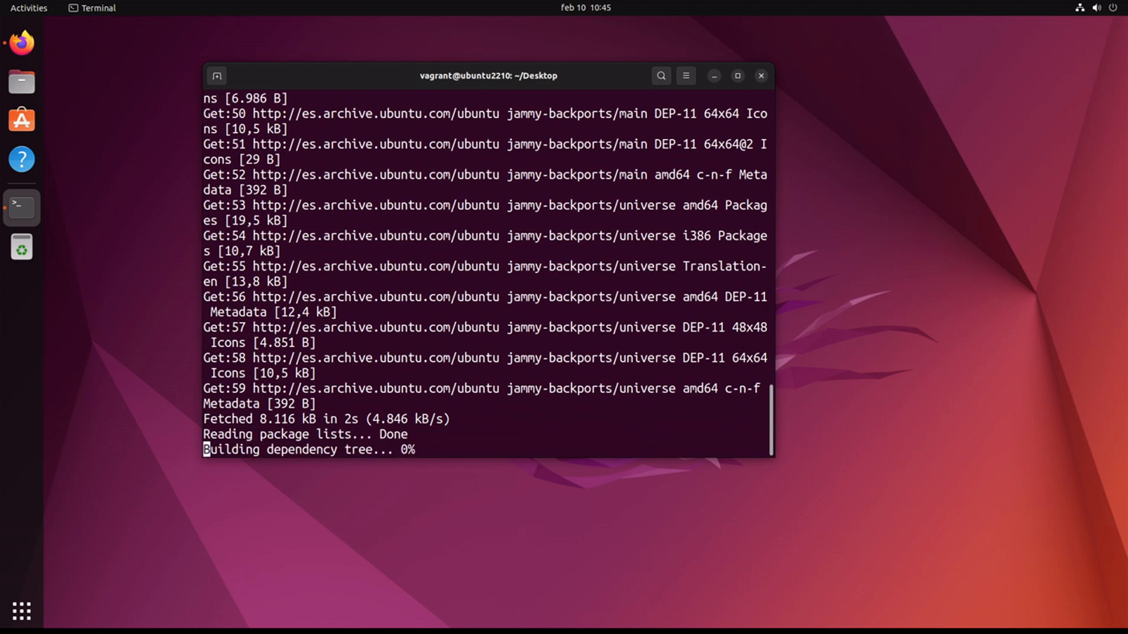
Search the OpenJDK packages and install openjdk-19-jdk, confirming with Y
{"action": "type", "text": "sudo"}
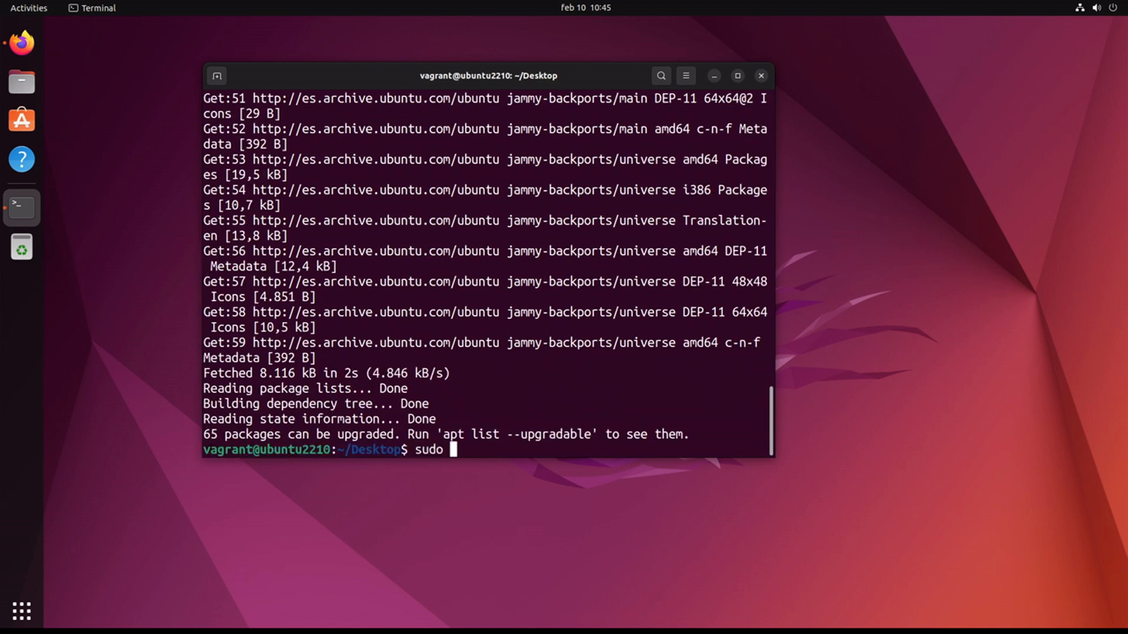
{"action": "type", "text": "apt-cache search o"}
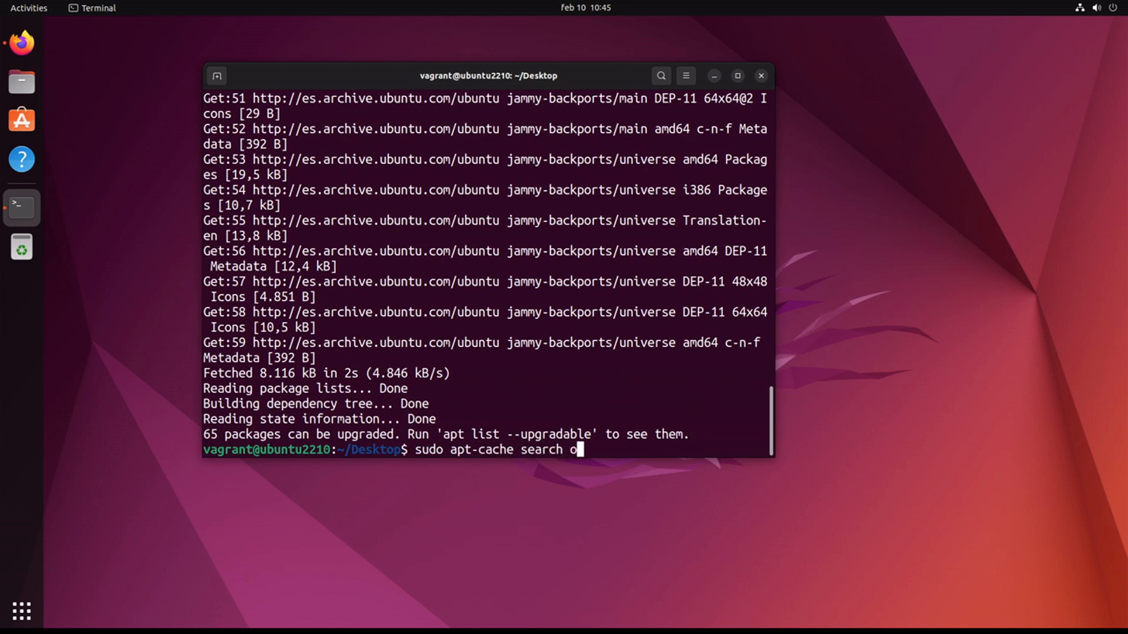
{"action": "type", "text": "pend"}
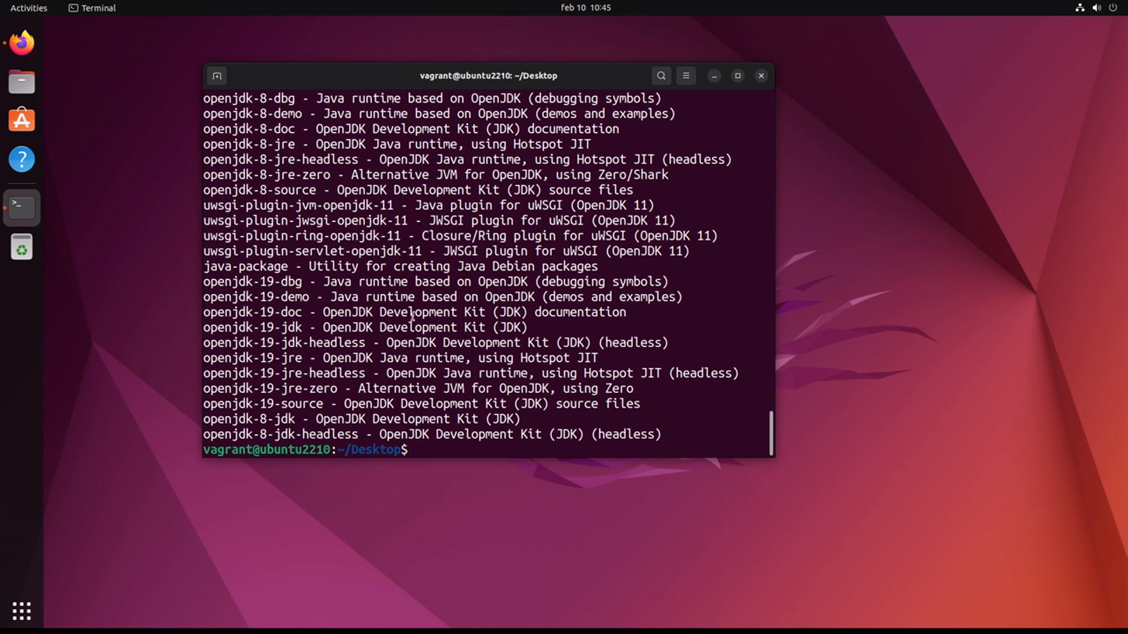
{"action": "right_click", "coordinate": [264, 328]}
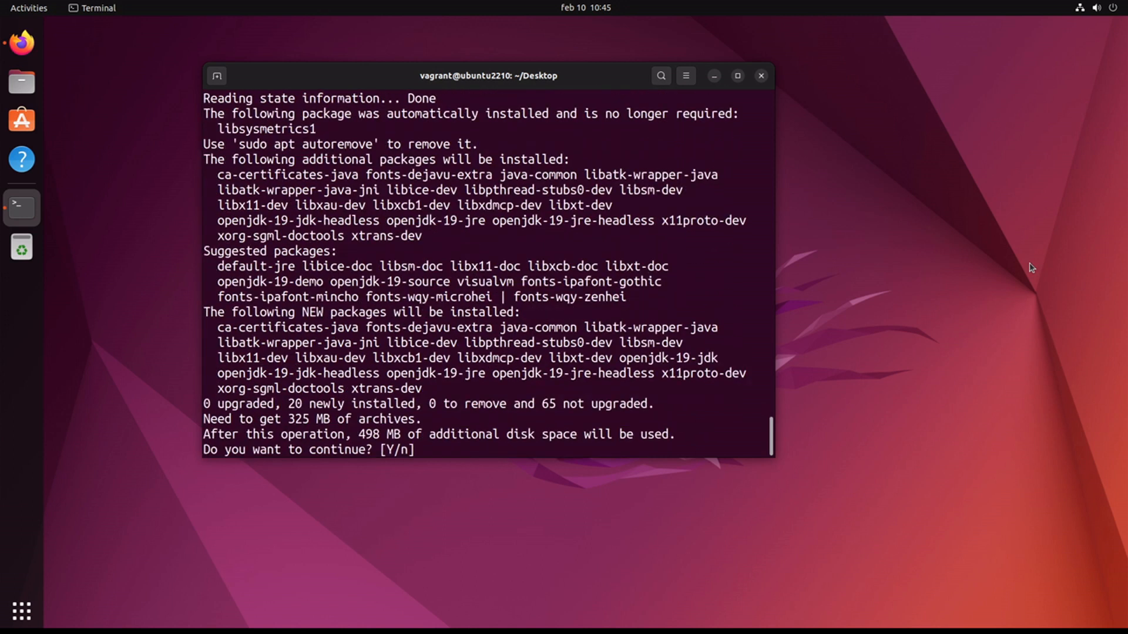
{"action": "type", "text": "Y"}
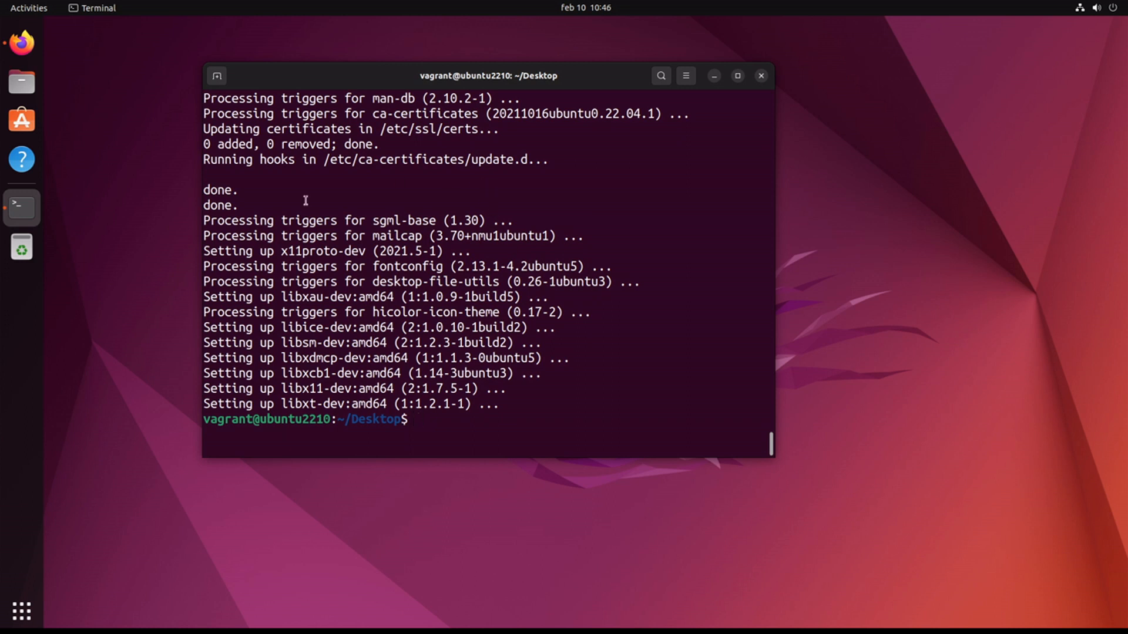
{"action": "mouse_move", "coordinate": [23, 44]}
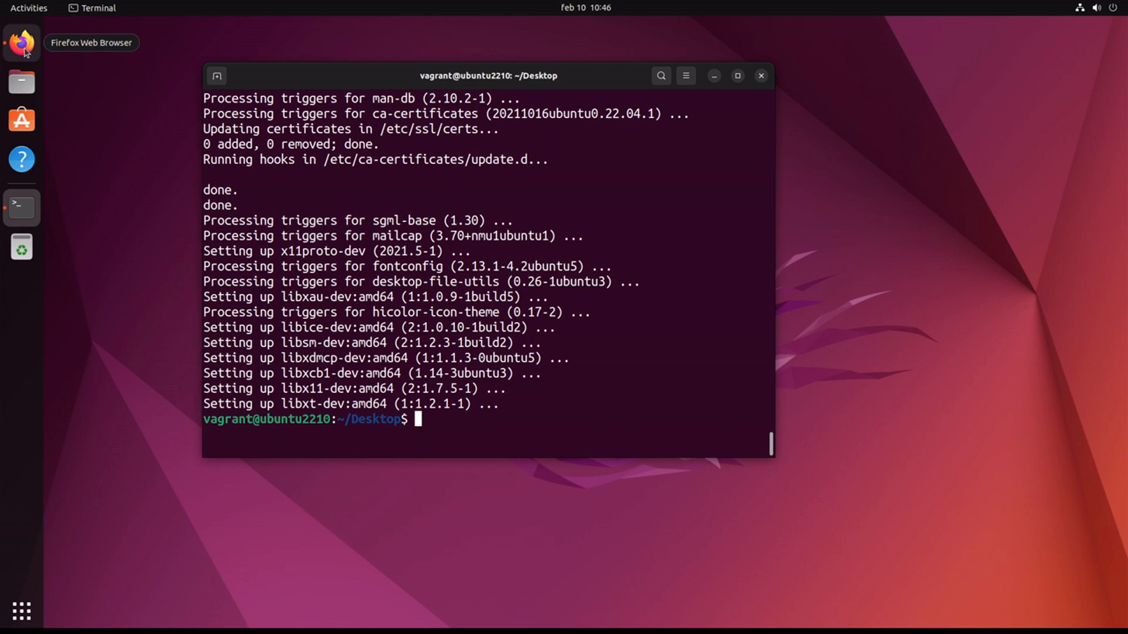
Return to Firefox and check the completed ZAP_2.12.0_Linux.tar.gz download
{"action": "left_click", "coordinate": [18, 43]}
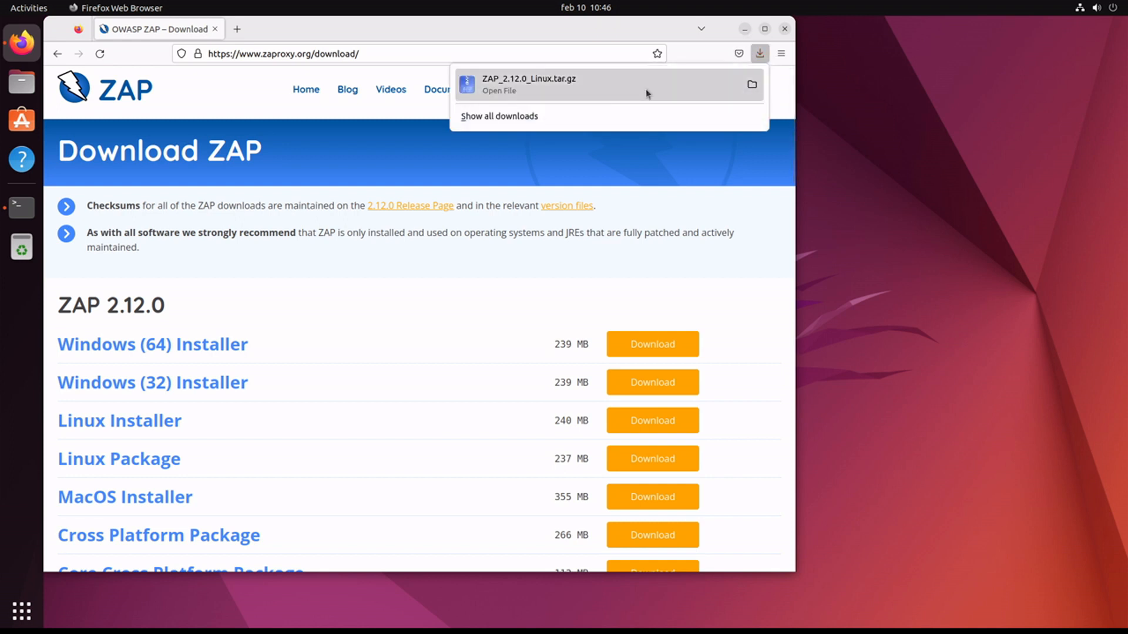
{"action": "mouse_move", "coordinate": [522, 85]}
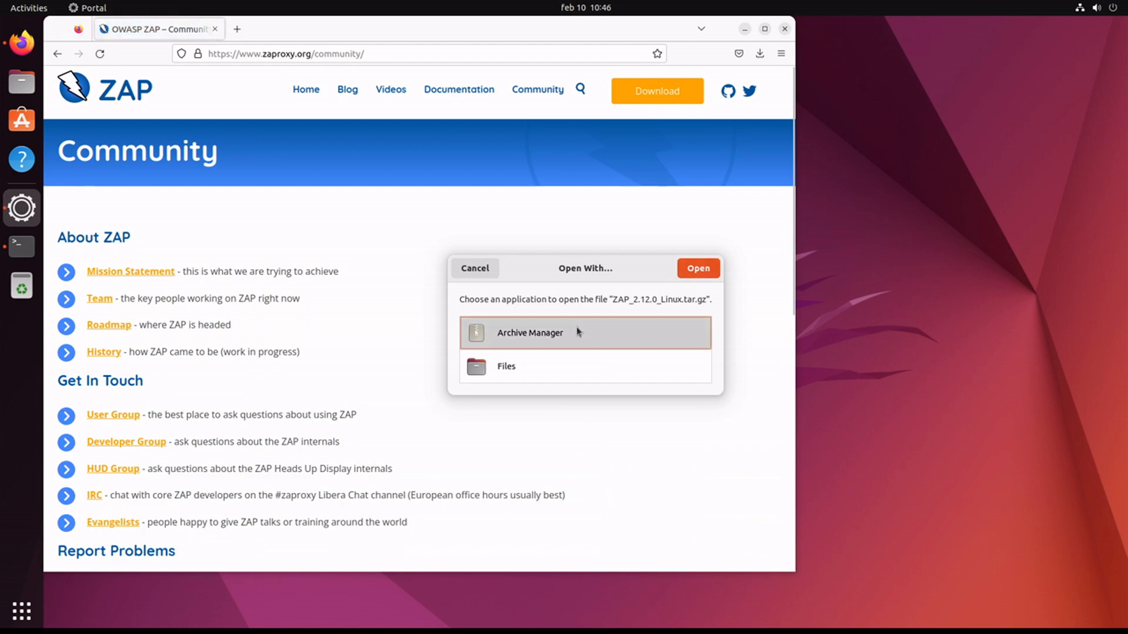
Extract the ZAP_2.12.0 archive into the home folder and show the extracted files
{"action": "left_click", "coordinate": [698, 268]}
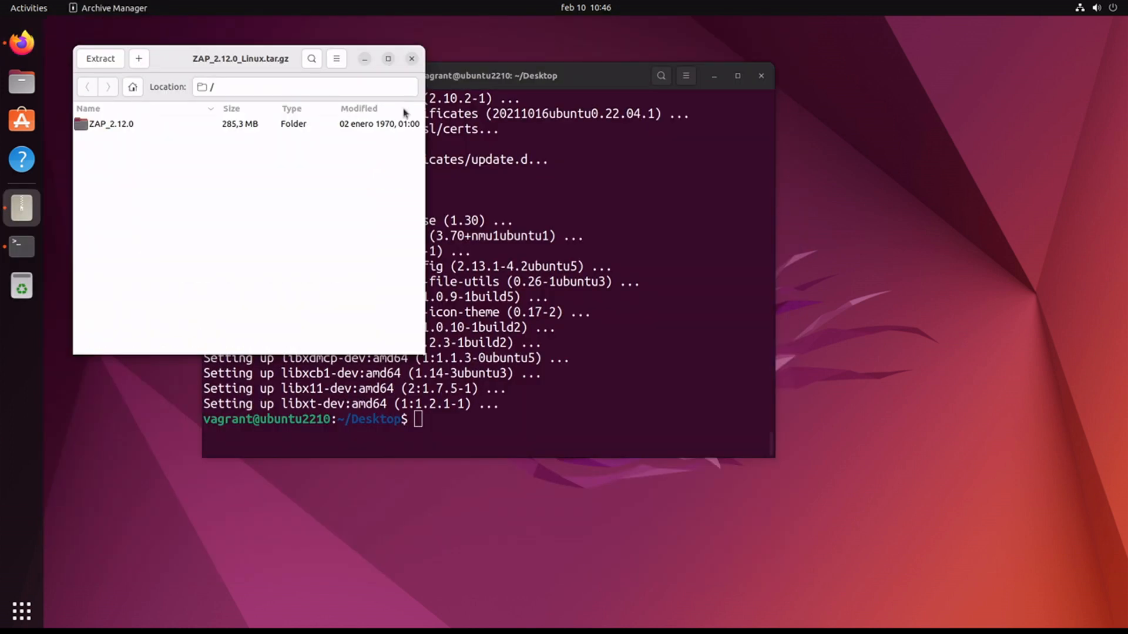
{"action": "left_click", "coordinate": [100, 58]}
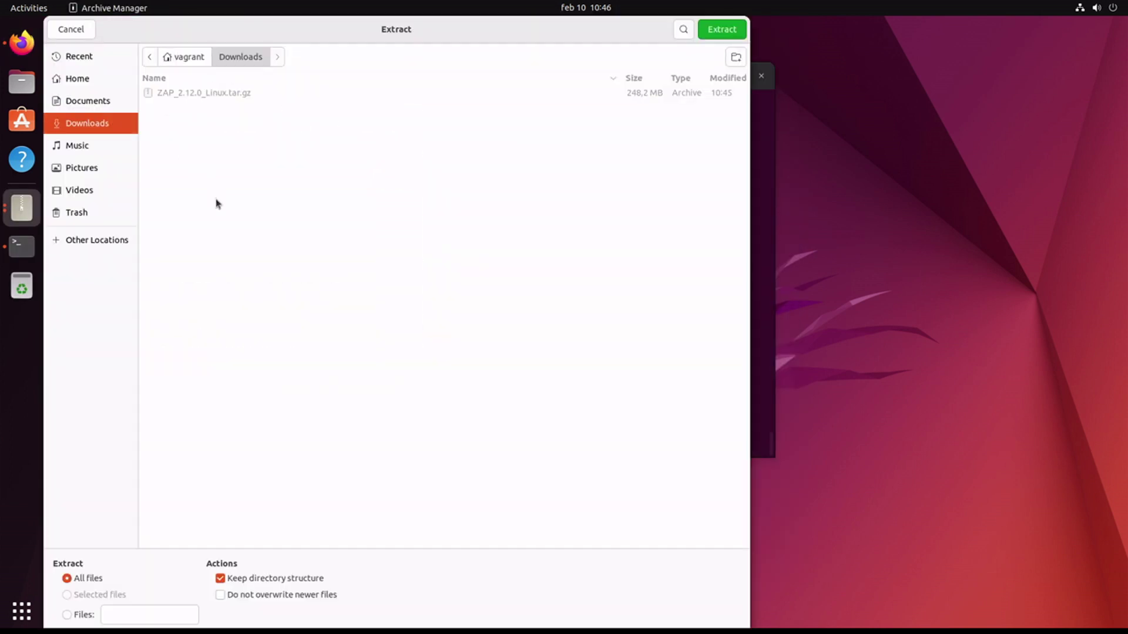
{"action": "left_click", "coordinate": [75, 78]}
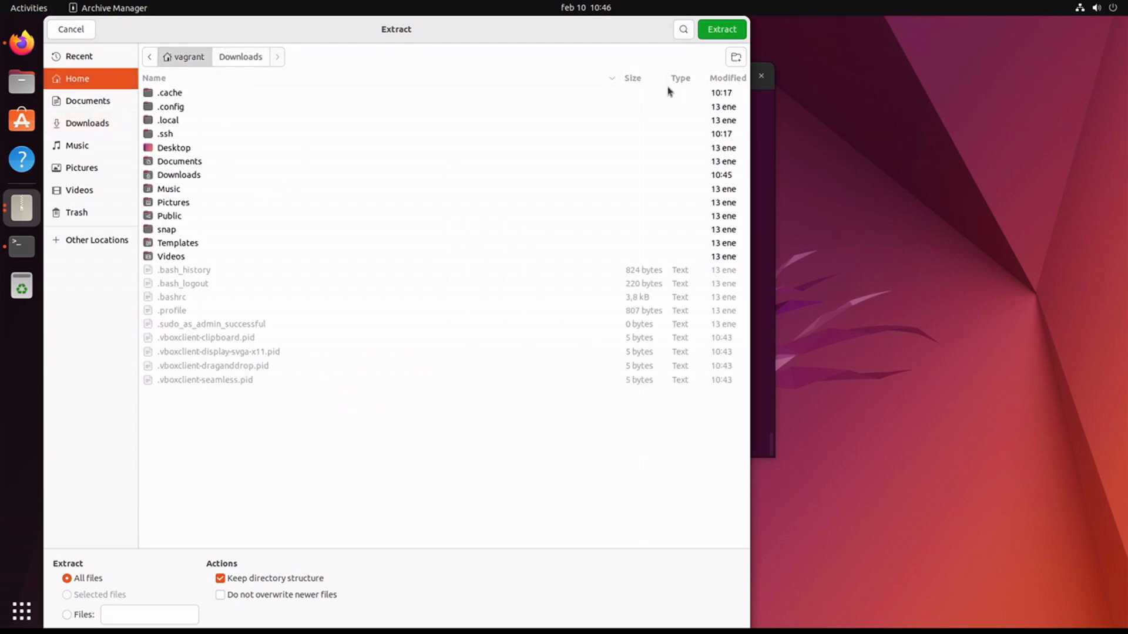
{"action": "left_click", "coordinate": [735, 56]}
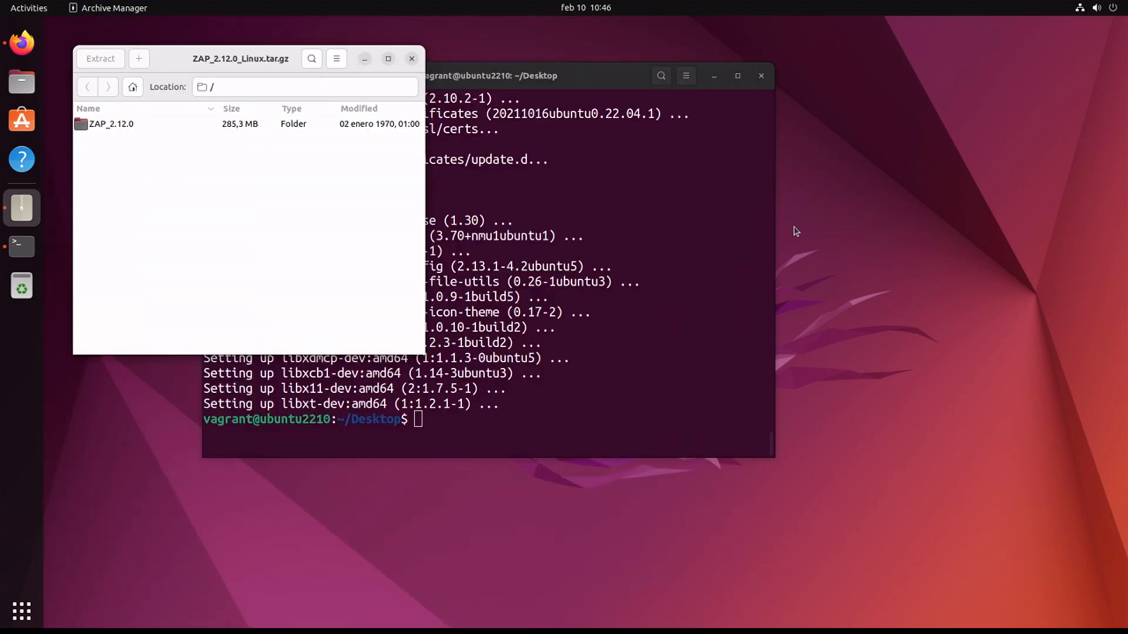
{"action": "left_click", "coordinate": [100, 59]}
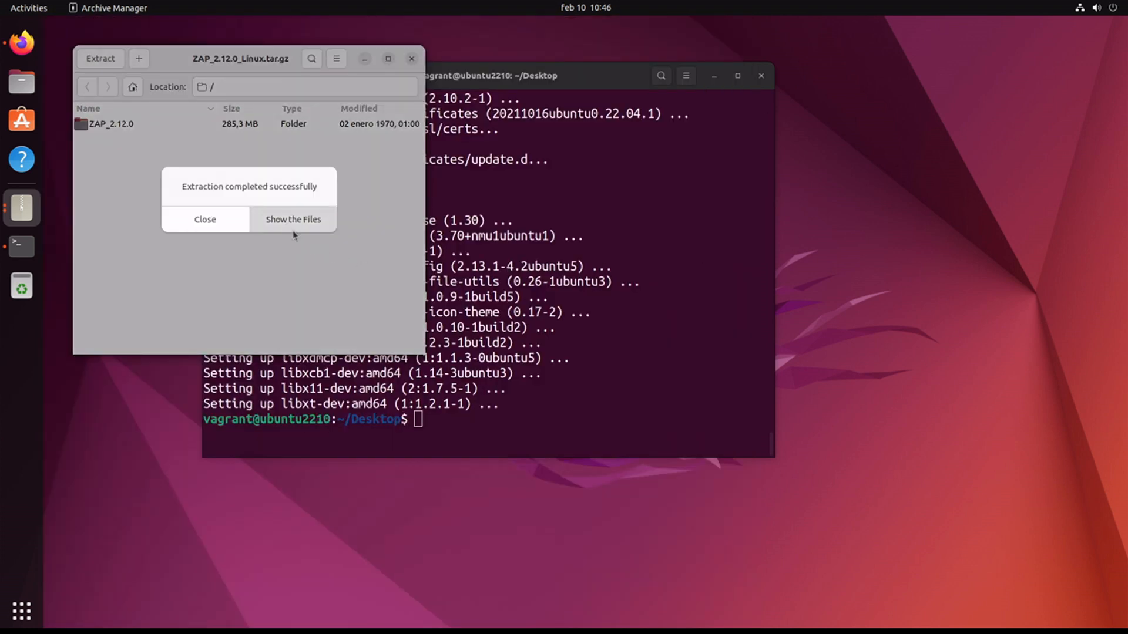
{"action": "left_click", "coordinate": [293, 219]}
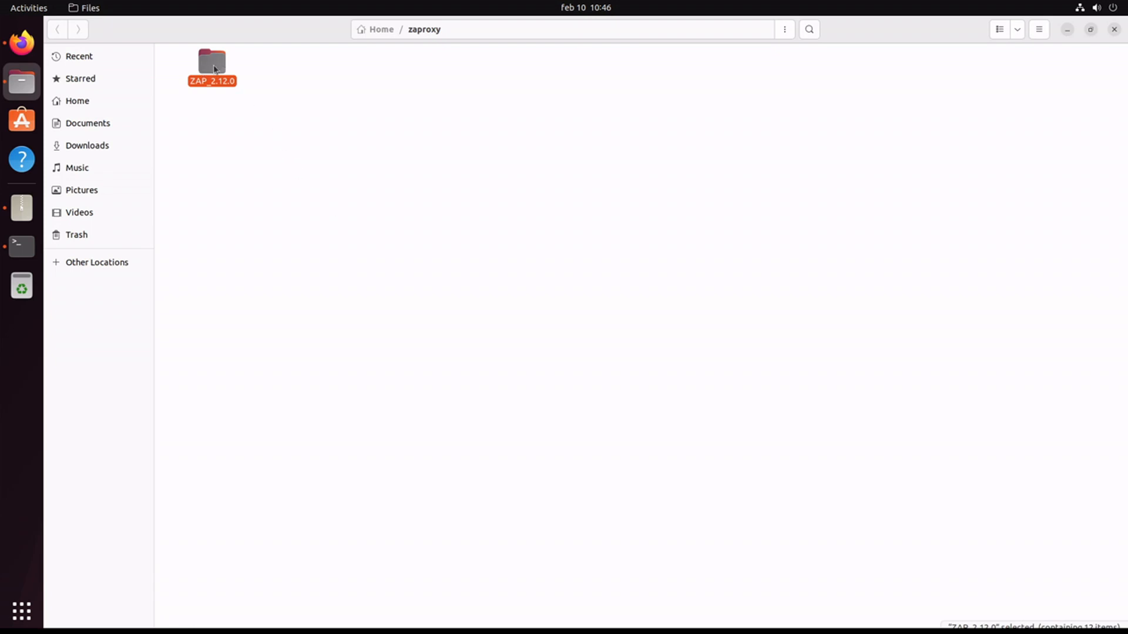
Run zap.sh from the ZAP_2.12.0 folder and start ZAP without persisting the session
{"action": "double_click", "coordinate": [212, 60]}
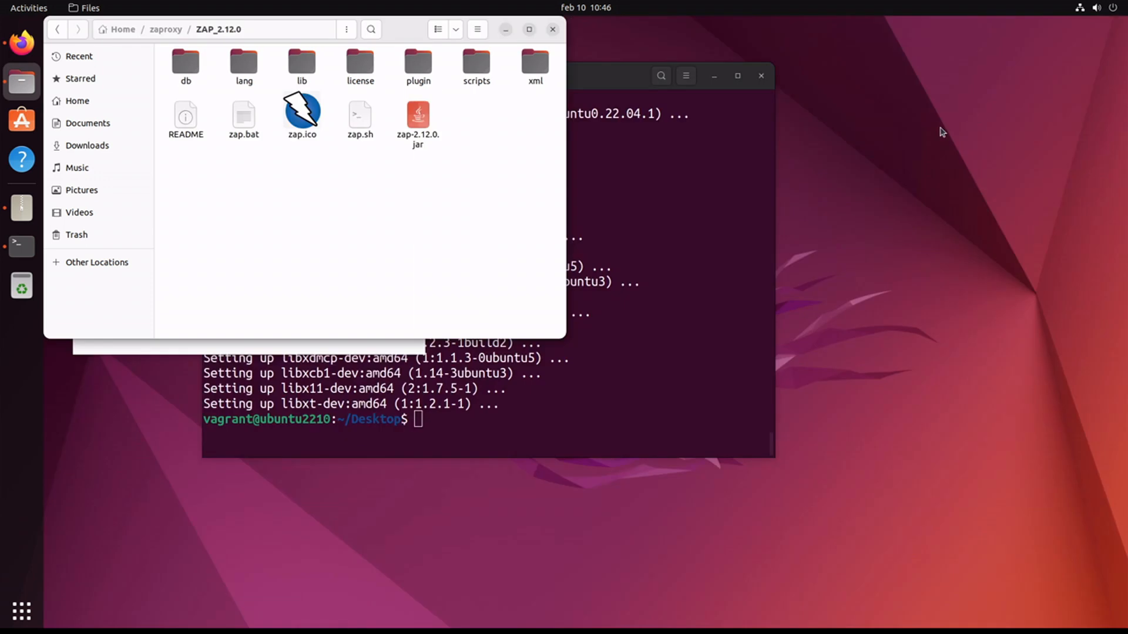
{"action": "right_click", "coordinate": [360, 111]}
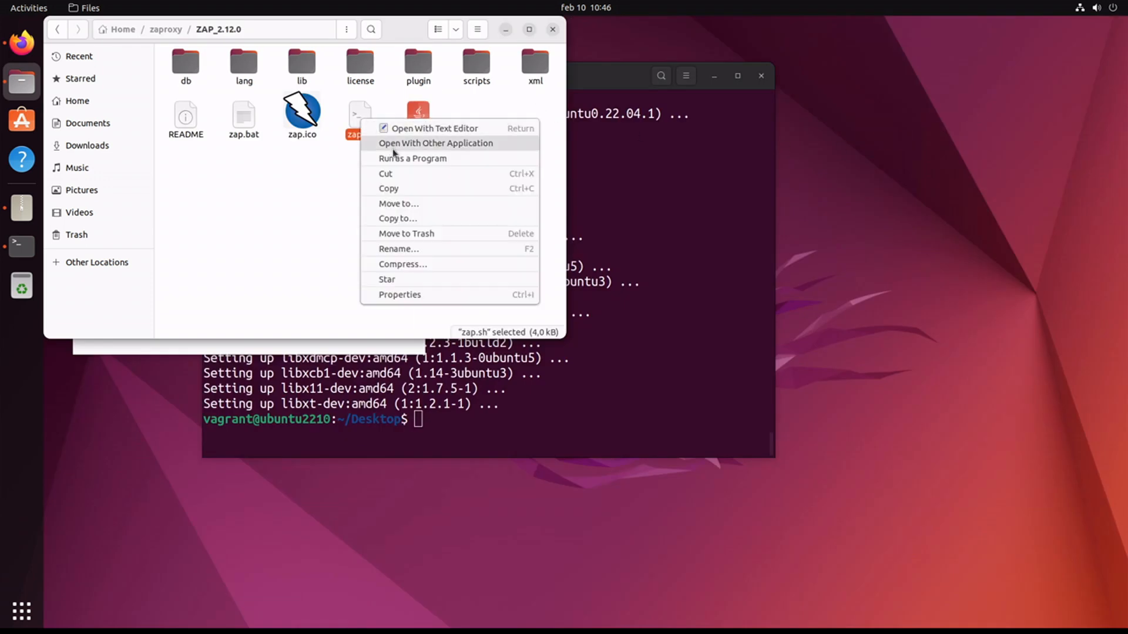
{"action": "left_click", "coordinate": [413, 158]}
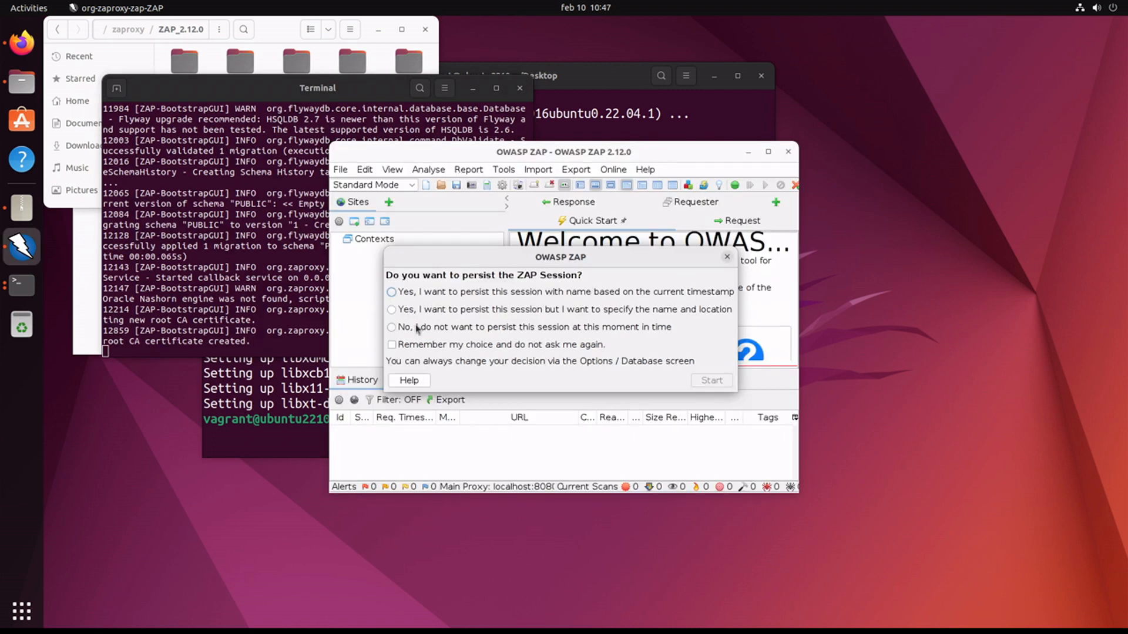
{"action": "left_click", "coordinate": [392, 326]}
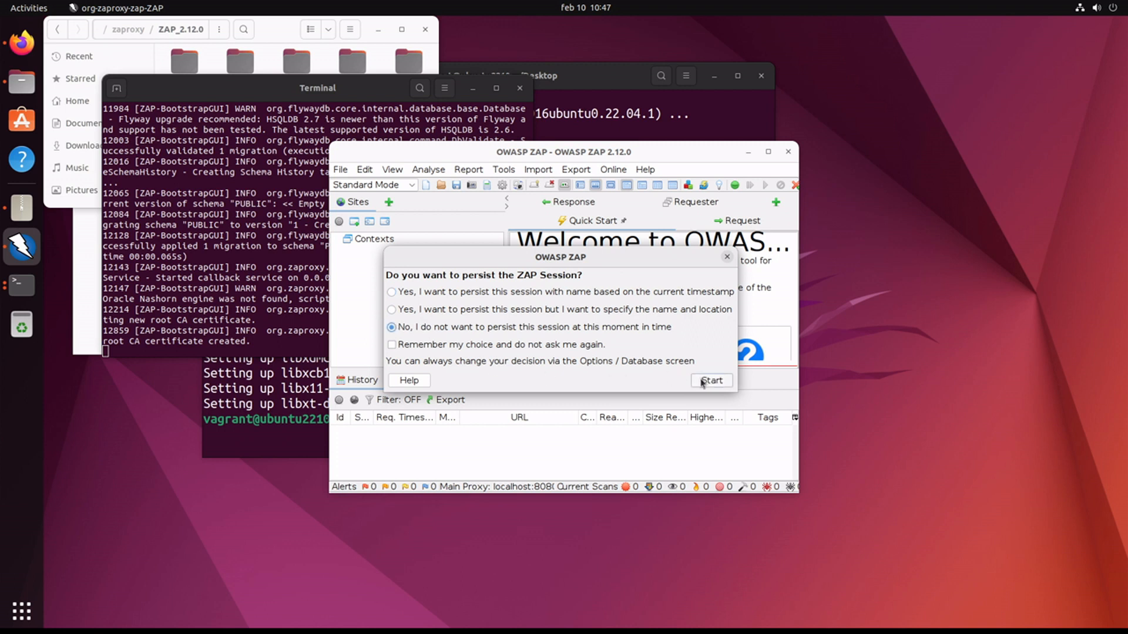
{"action": "left_click", "coordinate": [711, 380]}
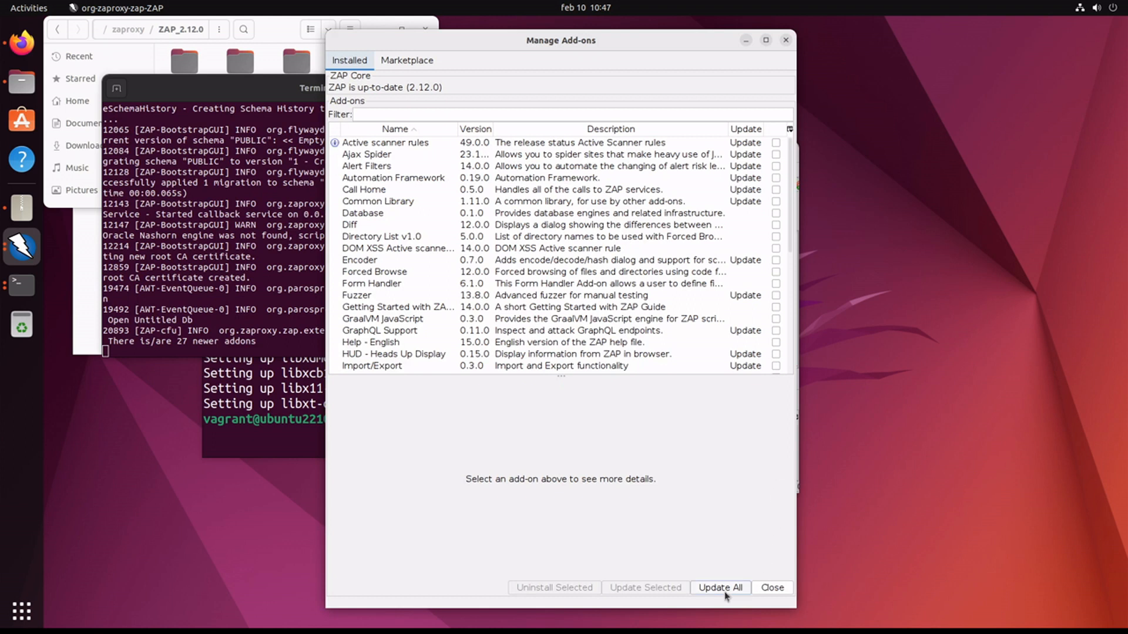
Update all outdated add-ons, acknowledge both uninstall warnings, and close Manage Add-ons
{"action": "left_click", "coordinate": [720, 588]}
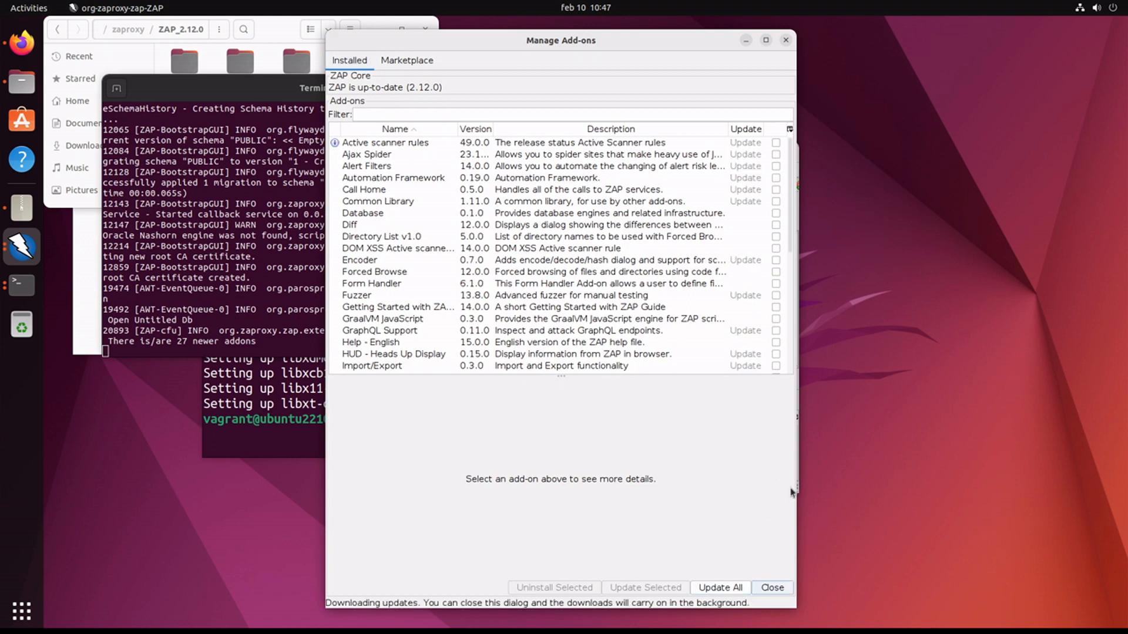
{"action": "mouse_move", "coordinate": [722, 466]}
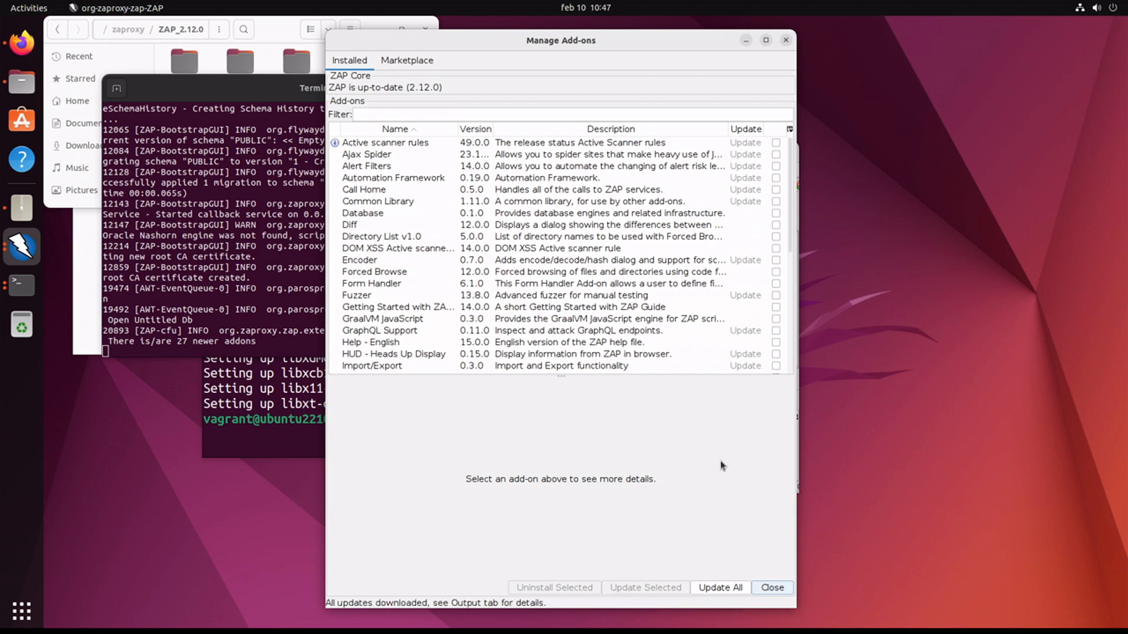
{"action": "left_click", "coordinate": [719, 588]}
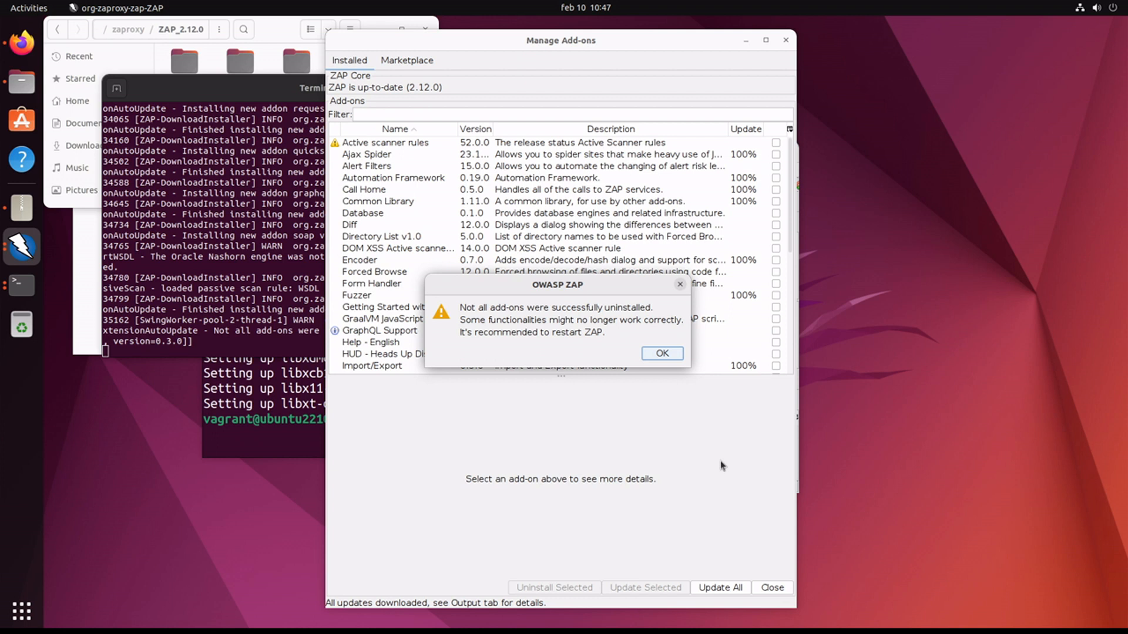
{"action": "left_click", "coordinate": [661, 353]}
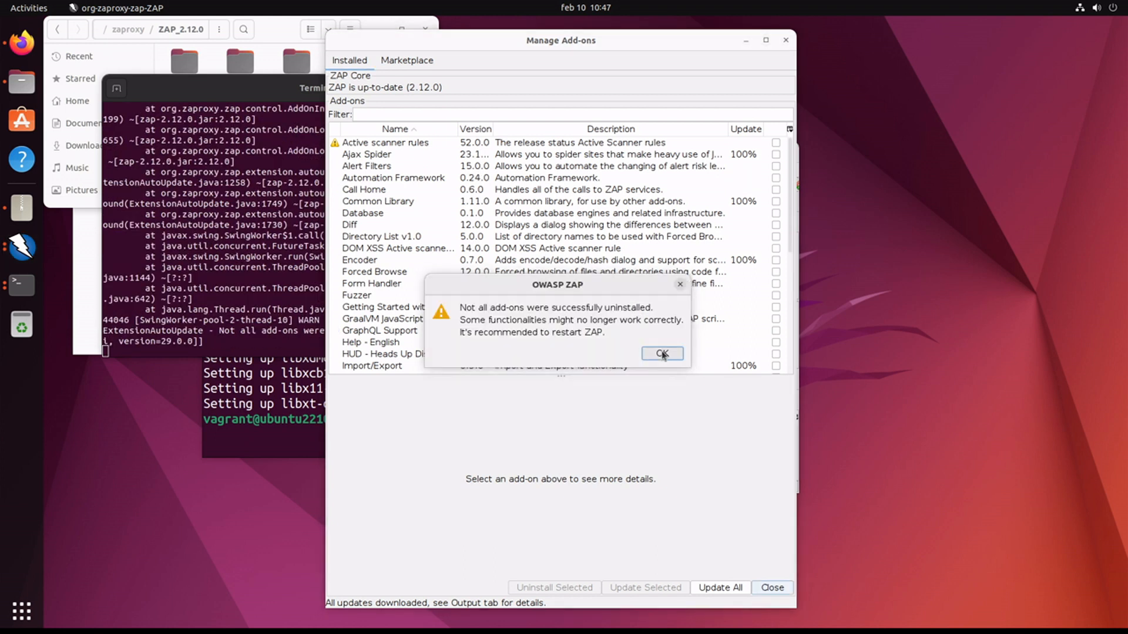
{"action": "left_click", "coordinate": [662, 354]}
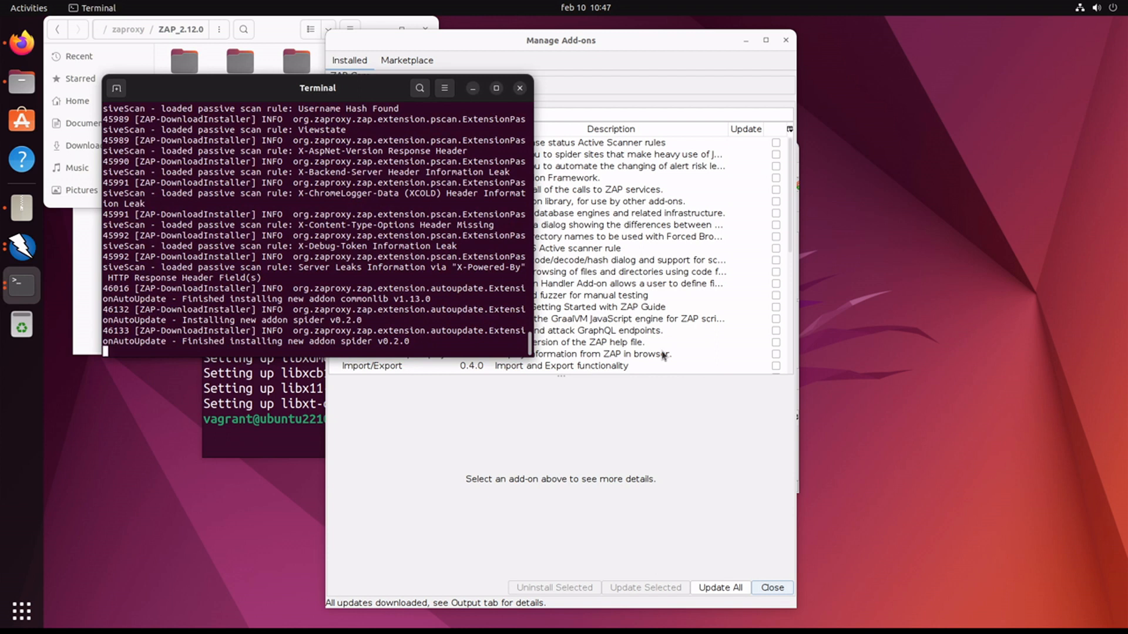
{"action": "mouse_move", "coordinate": [690, 403]}
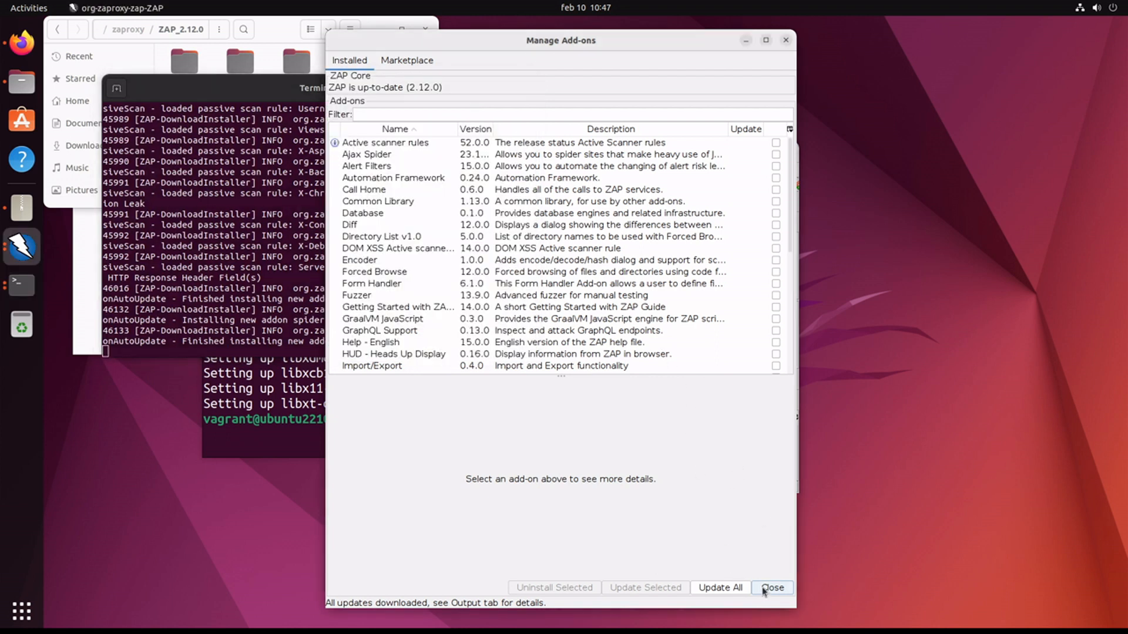
{"action": "left_click", "coordinate": [772, 587]}
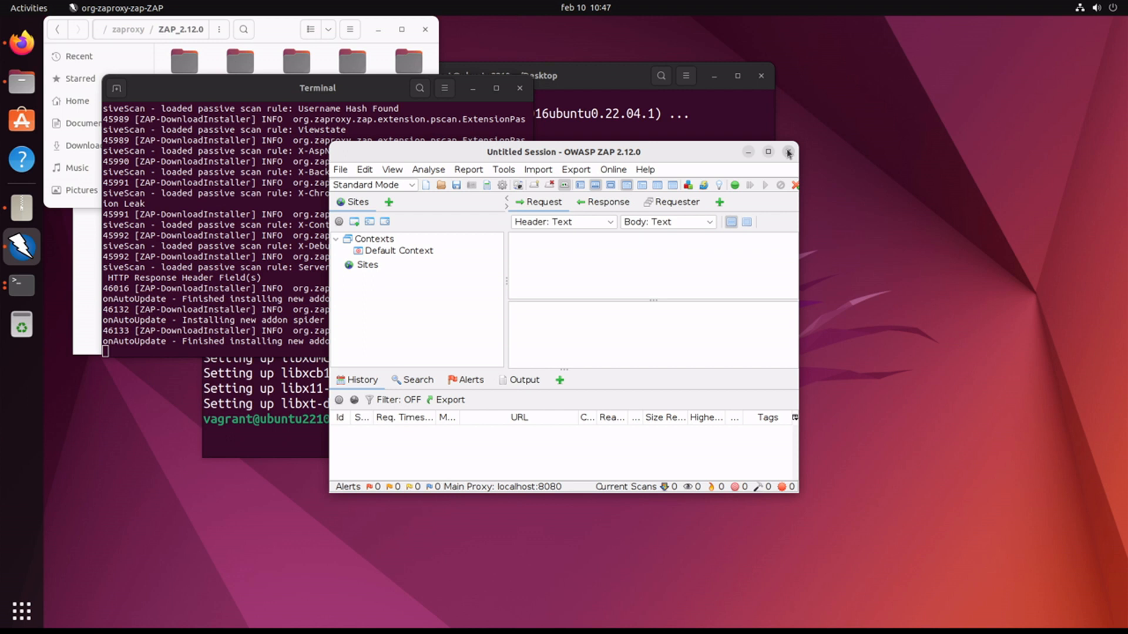
Exit ZAP and discard the unsaved Copy as curl command menu.js script
{"action": "left_click", "coordinate": [787, 152]}
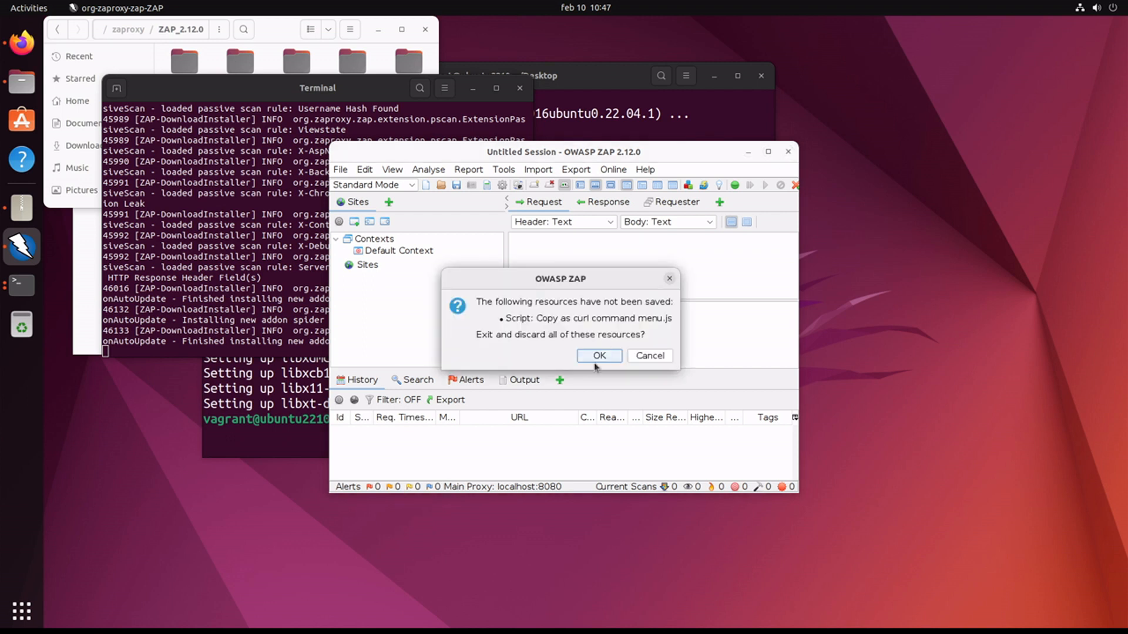
{"action": "left_click", "coordinate": [599, 356]}
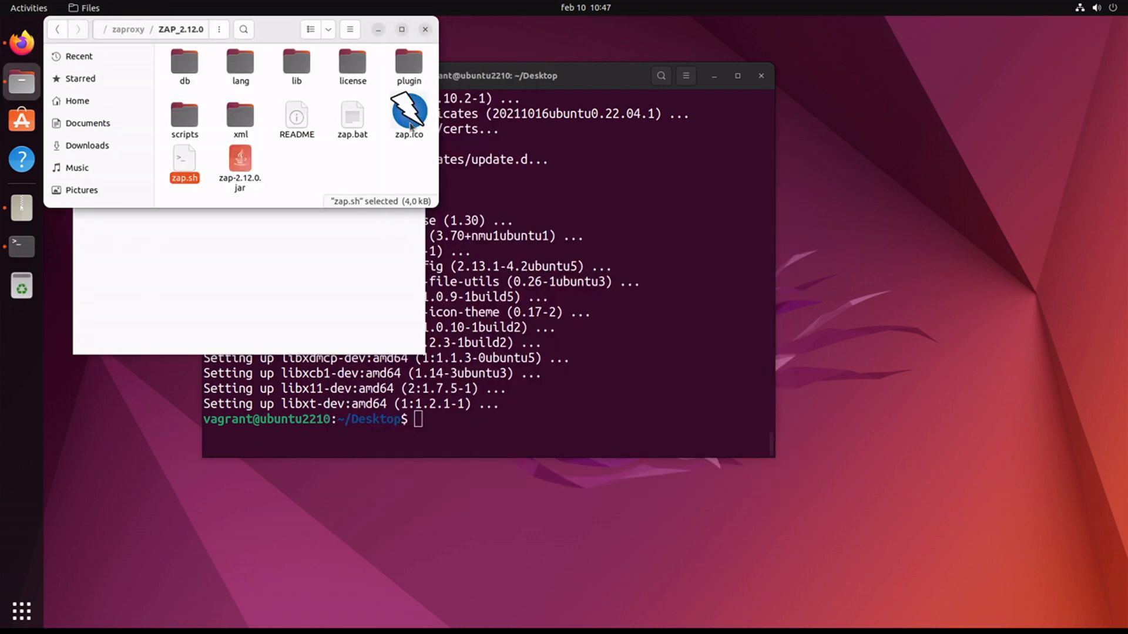
Relaunch ZAP by running zap.sh as a program from Files
{"action": "right_click", "coordinate": [184, 162]}
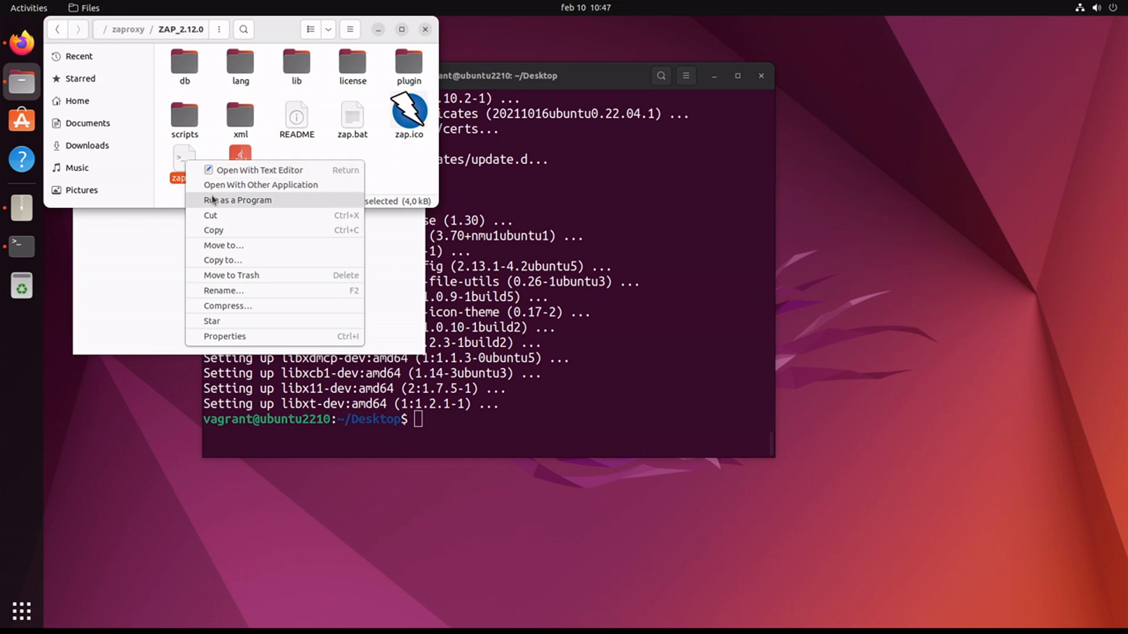
{"action": "left_click", "coordinate": [237, 201]}
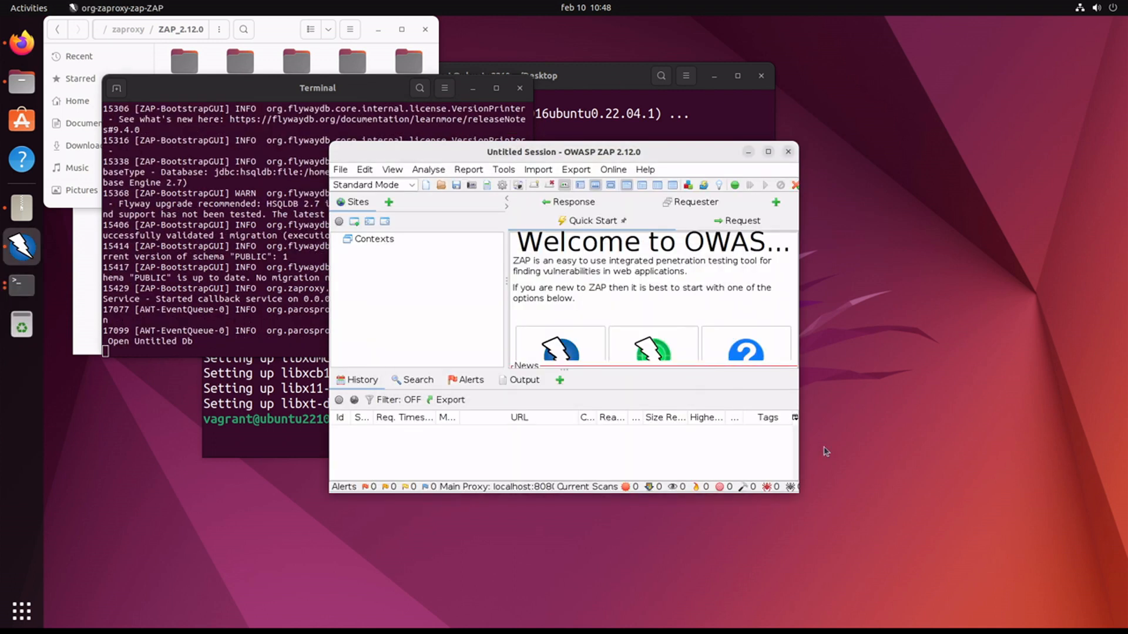
Wait for ZAP to load the Welcome page with Default Context and Sites
{"action": "left_click", "coordinate": [339, 239]}
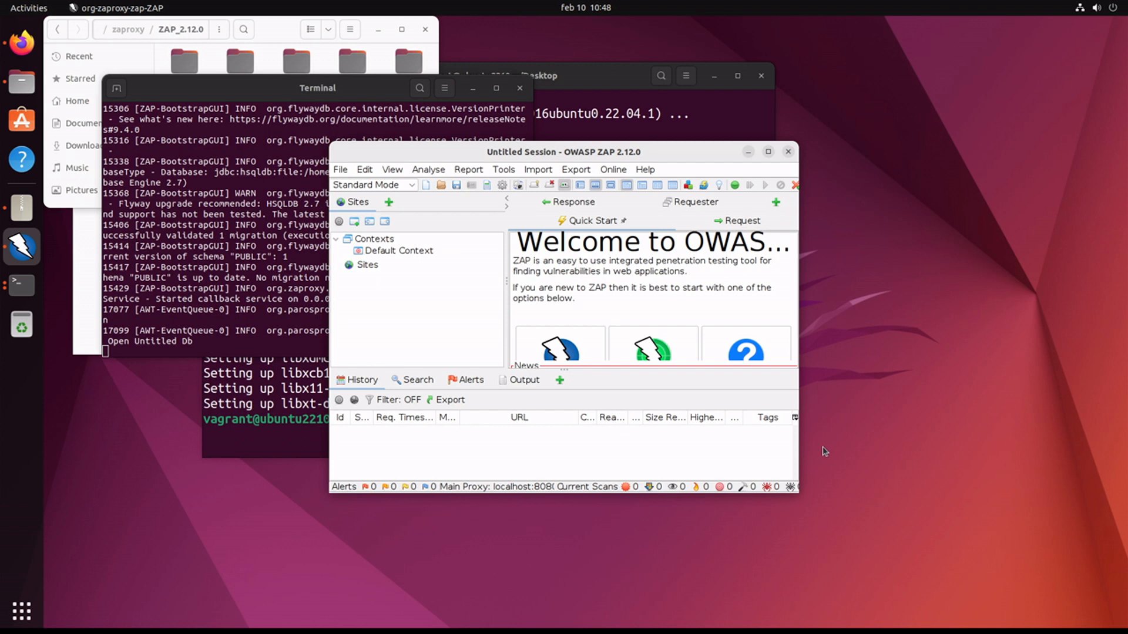